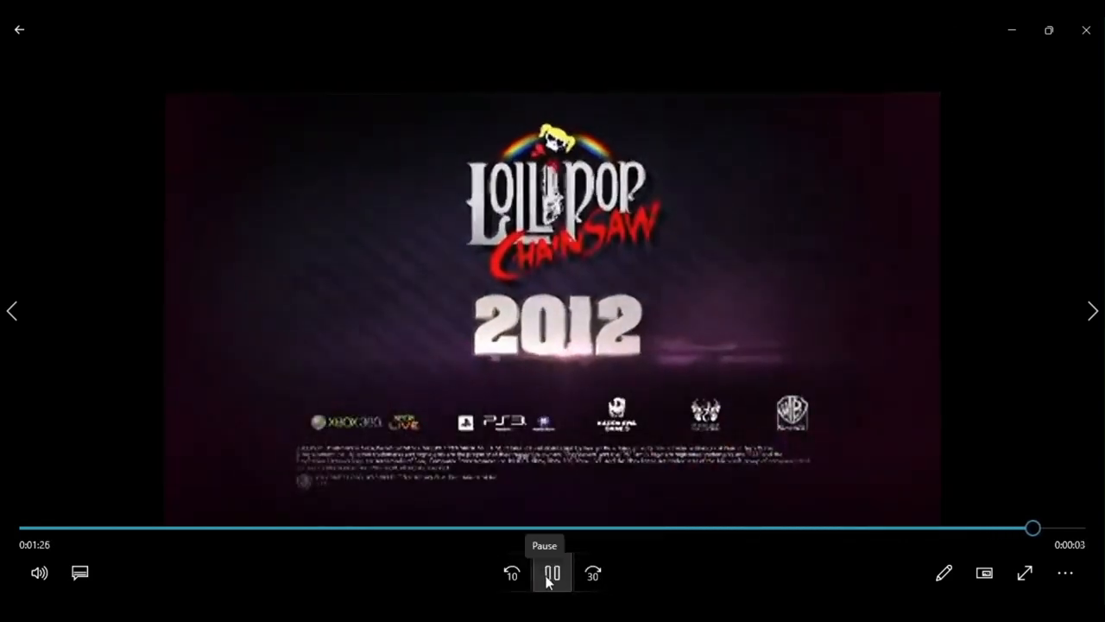
Step: Toggle playback of the Lollipop Chainsaw trailer near its 'In Stores Now' closing screen
{"action": "left_click", "coordinate": [552, 573]}
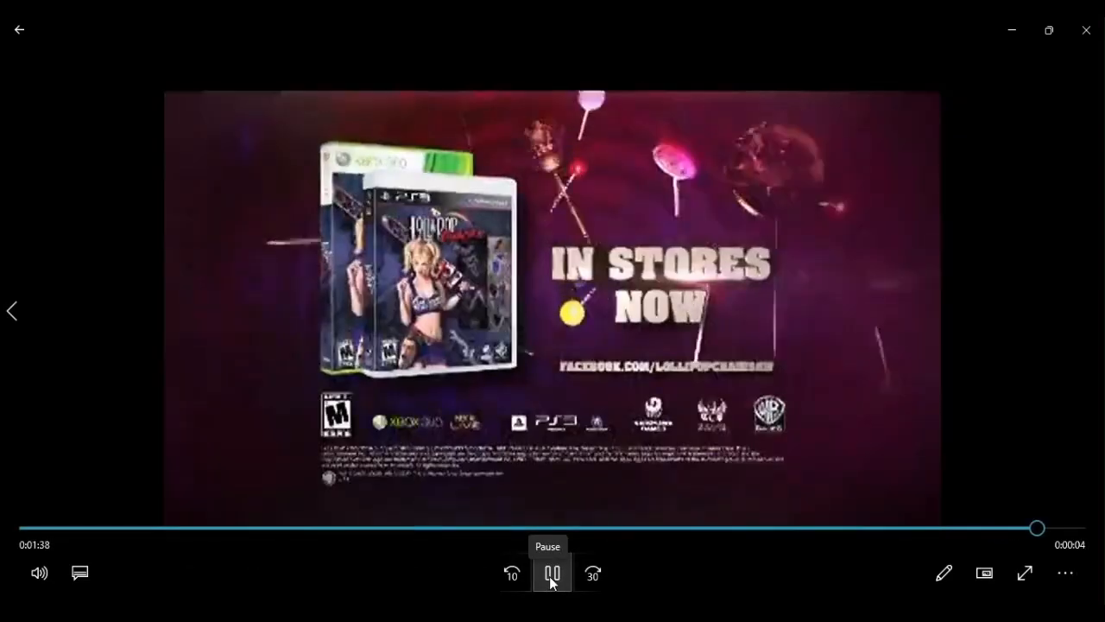
Step: Pause and resume the launch trailer so its final seconds run out to the rating card
{"action": "left_click", "coordinate": [552, 574]}
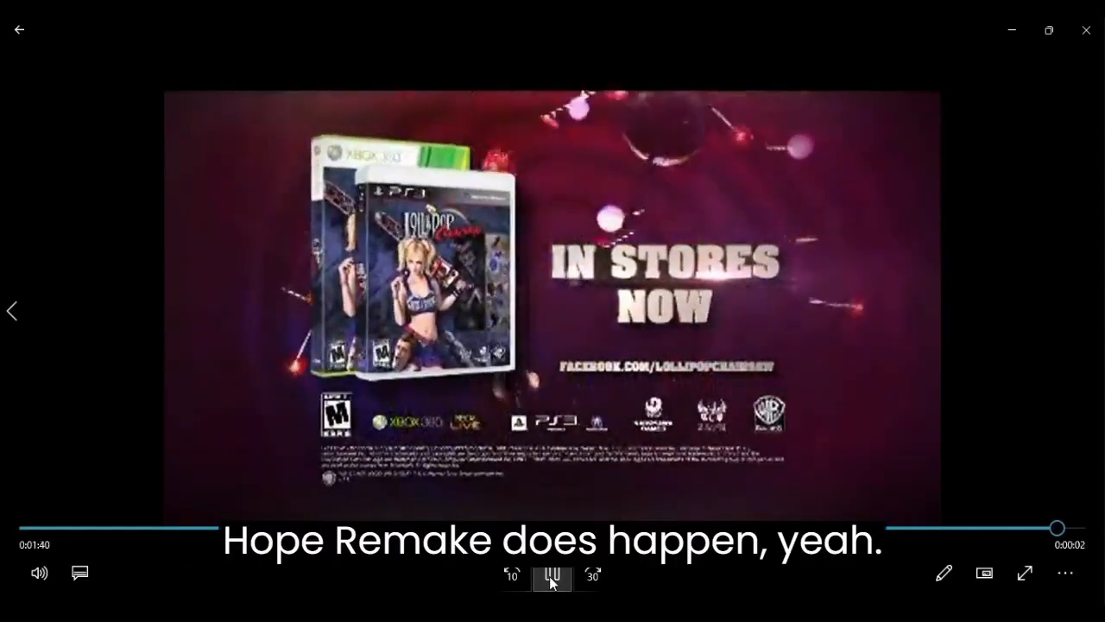
{"action": "left_click", "coordinate": [552, 573]}
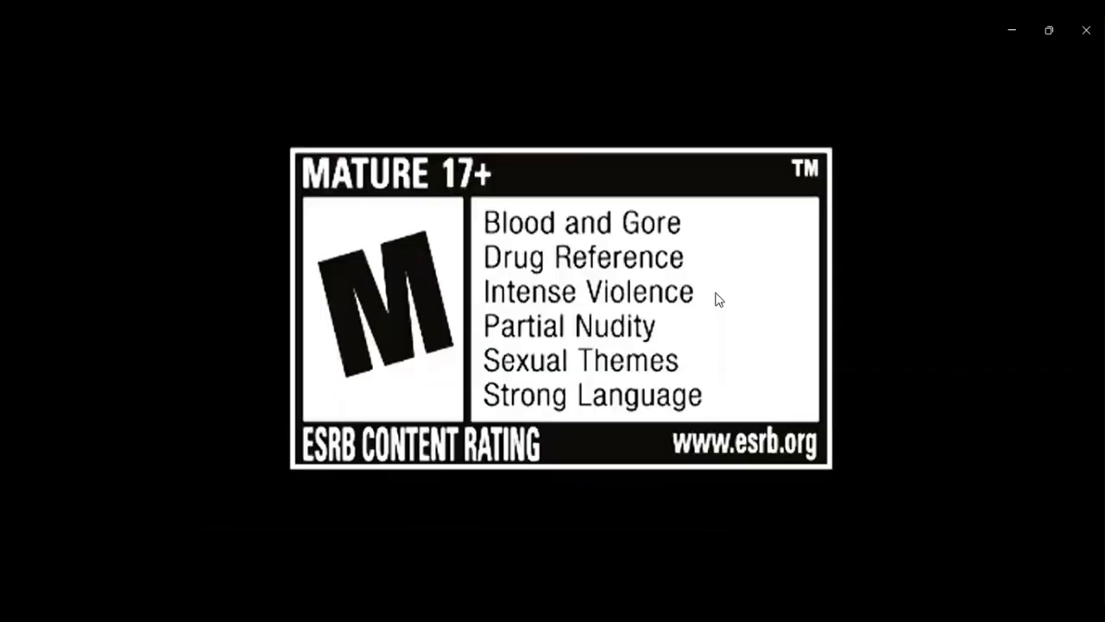
{"action": "mouse_move", "coordinate": [932, 369]}
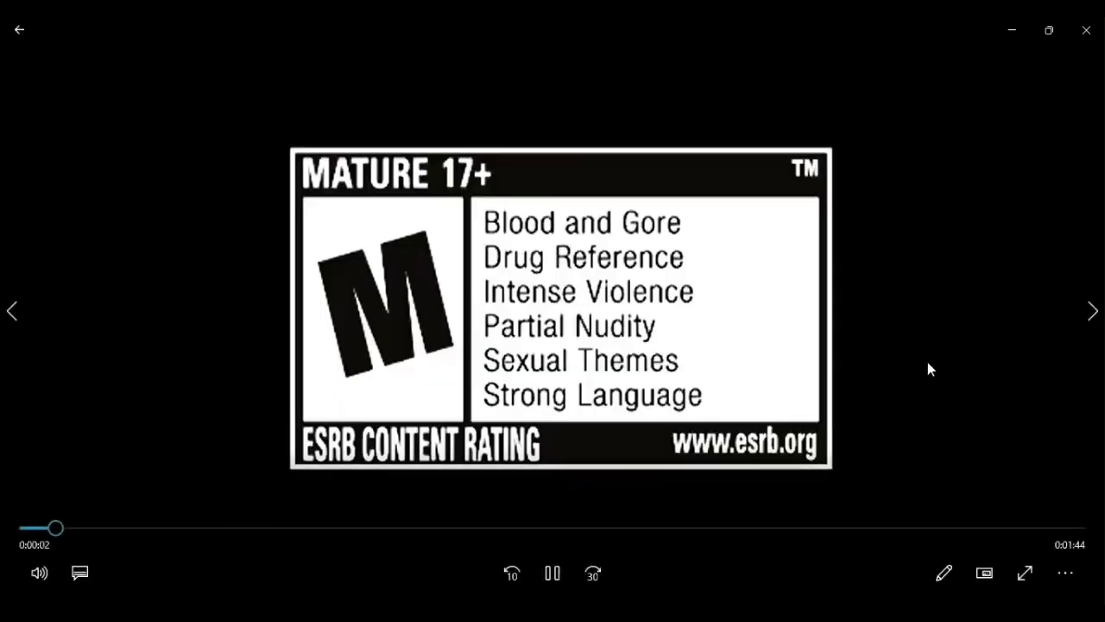